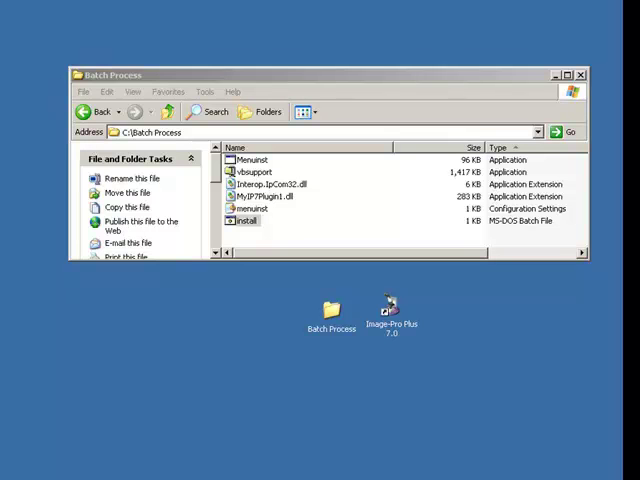
pyautogui.moveTo(330, 318)
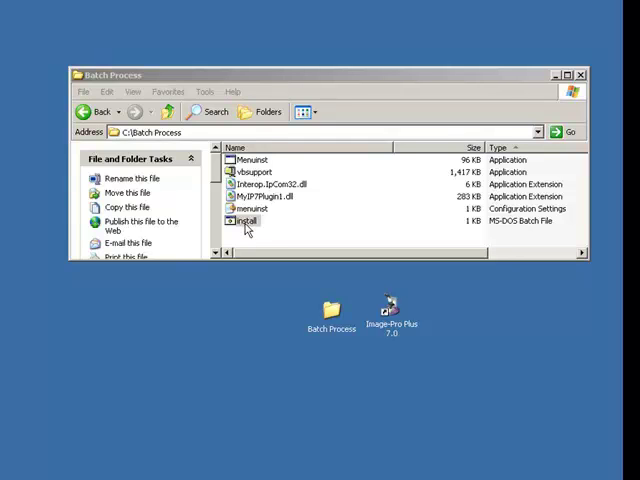
# - Run install.bat and choose option 1 to set the source folder to C:\Batch Process
pyautogui.doubleClick(246, 220)
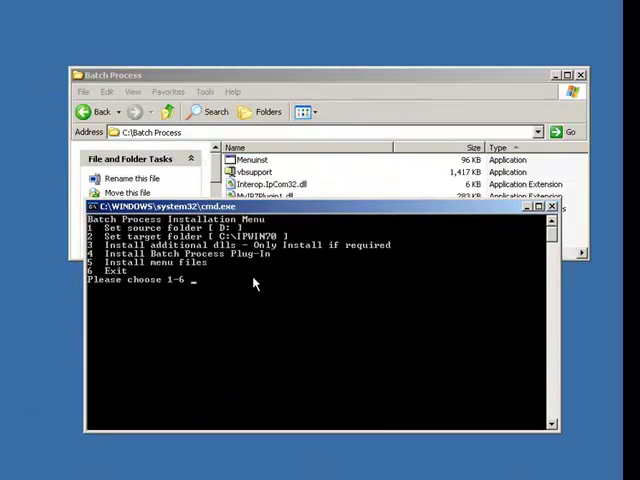
pyautogui.write('1')
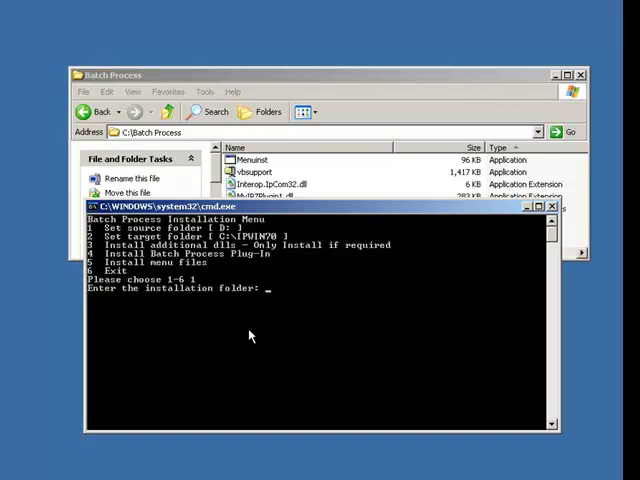
pyautogui.write('C:')
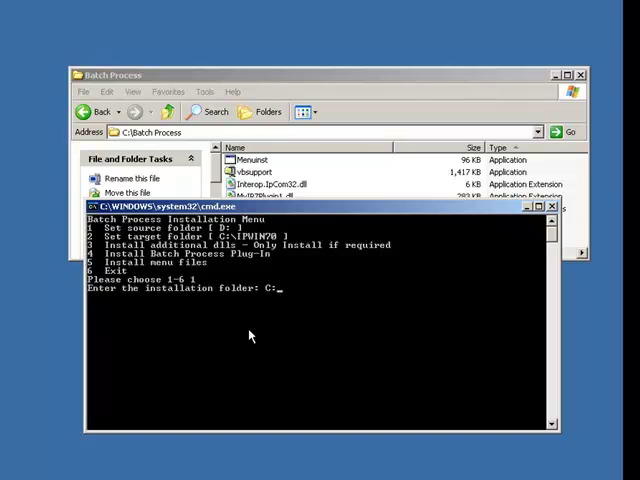
pyautogui.write('Batch Process')
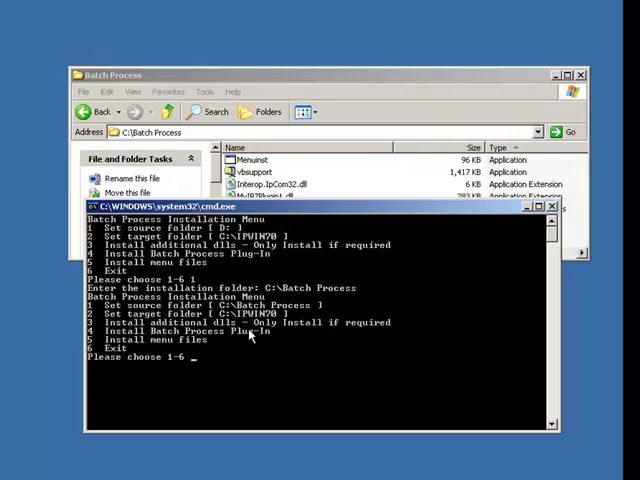
# - Choose option 2 and set the Image-Pro target folder to C:\IPWIN70
pyautogui.write('2')
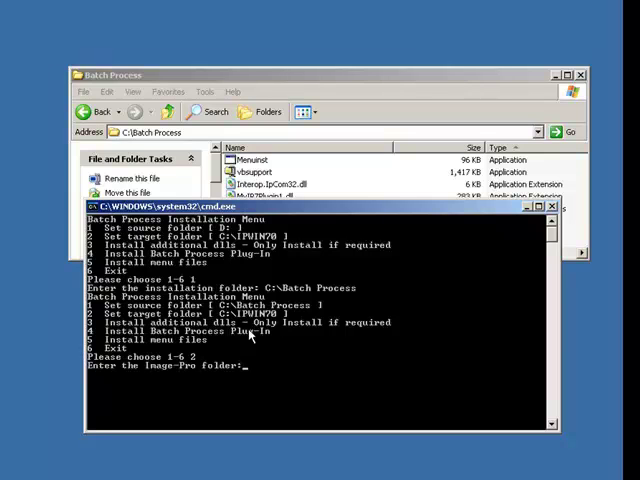
pyautogui.write('C:')
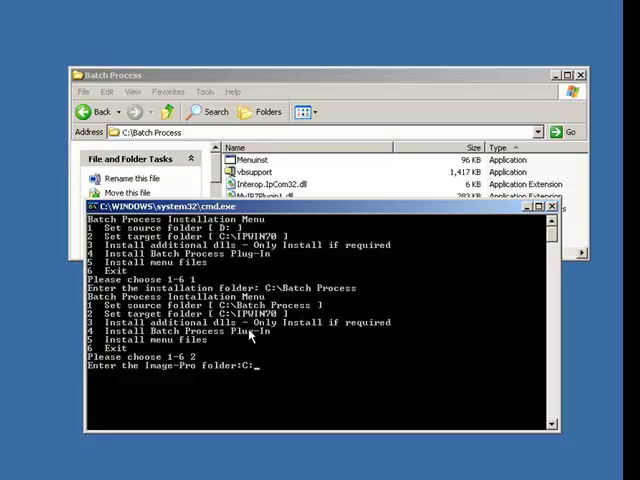
pyautogui.write('IP')
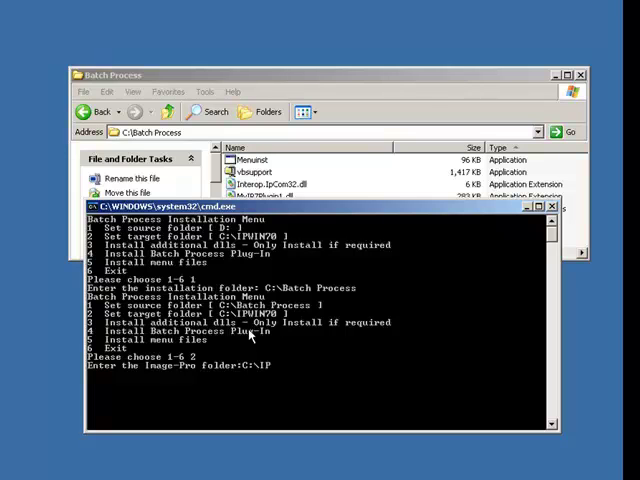
pyautogui.write('WIN70')
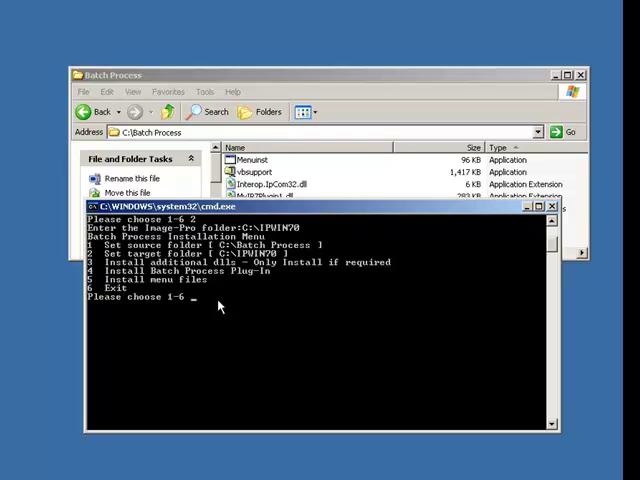
# - Choose option 4 to install and register the Batch Process plug-in
pyautogui.write('4')
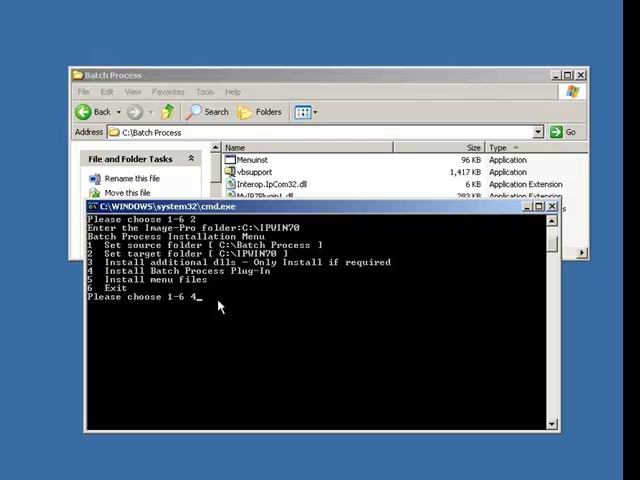
pyautogui.press('Return')
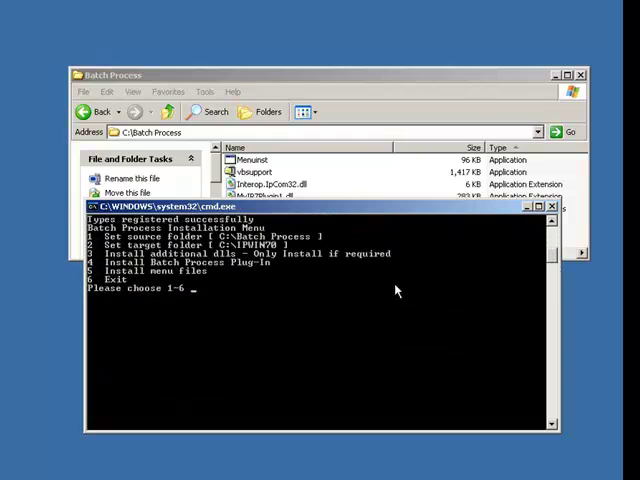
pyautogui.moveTo(213, 280)
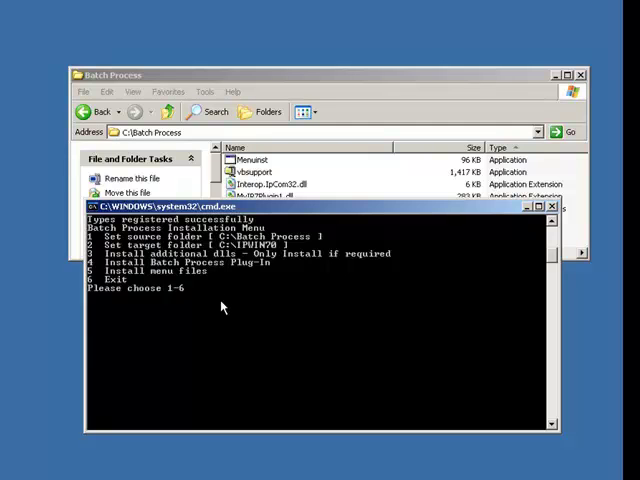
# - Install the menu files into c:\ipwin70 with option 5, then enter 6 to exit
pyautogui.write('5')
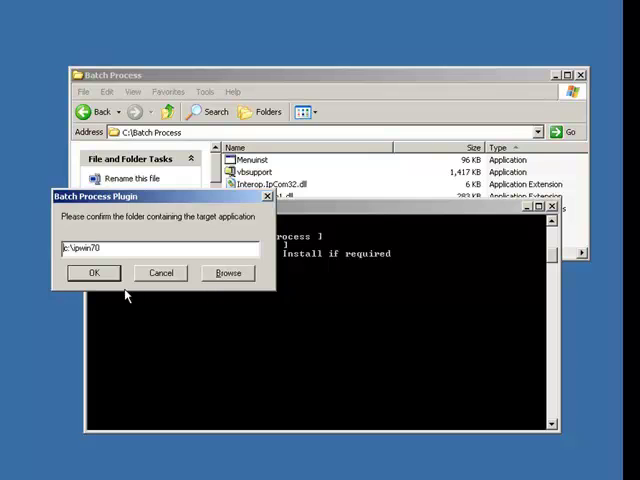
pyautogui.click(93, 272)
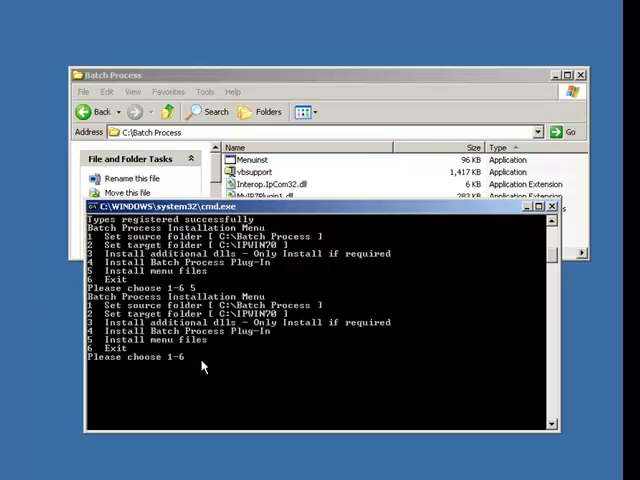
pyautogui.write('6')
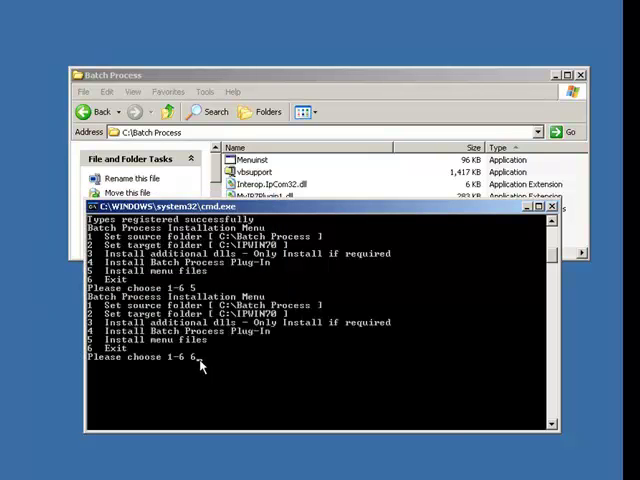